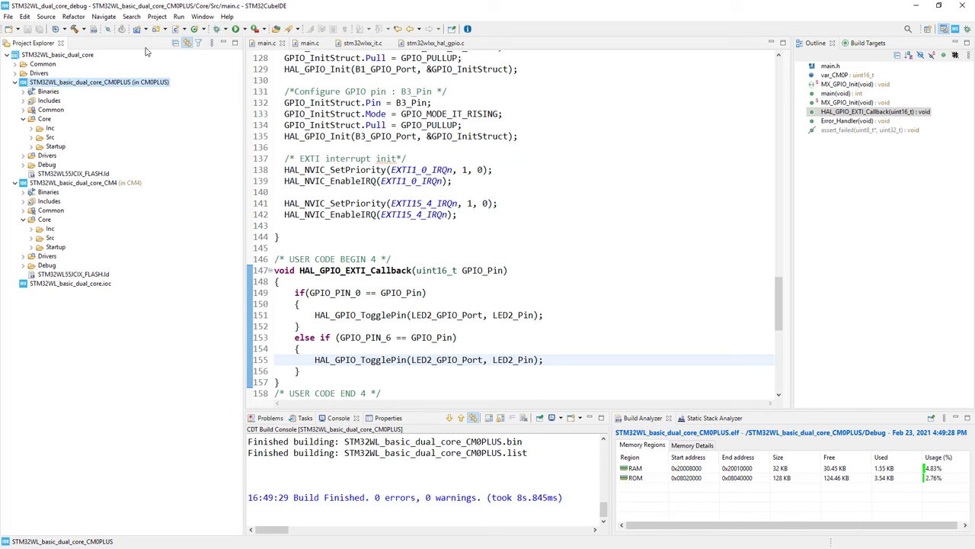
# With the CM4 project selected, bring up Debug Configurations at the STM32 Cortex-M C/C++ Application type.
pyautogui.click(85, 183)
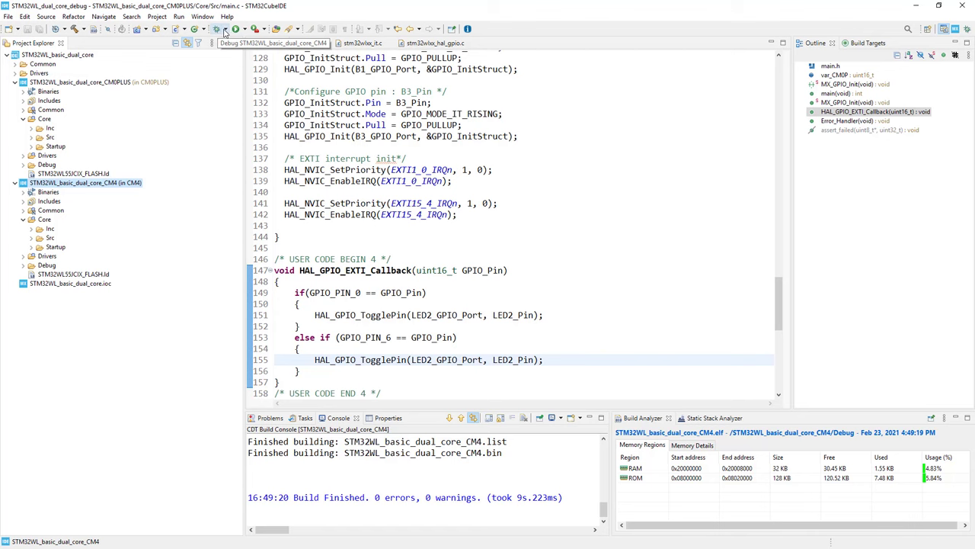
pyautogui.click(224, 29)
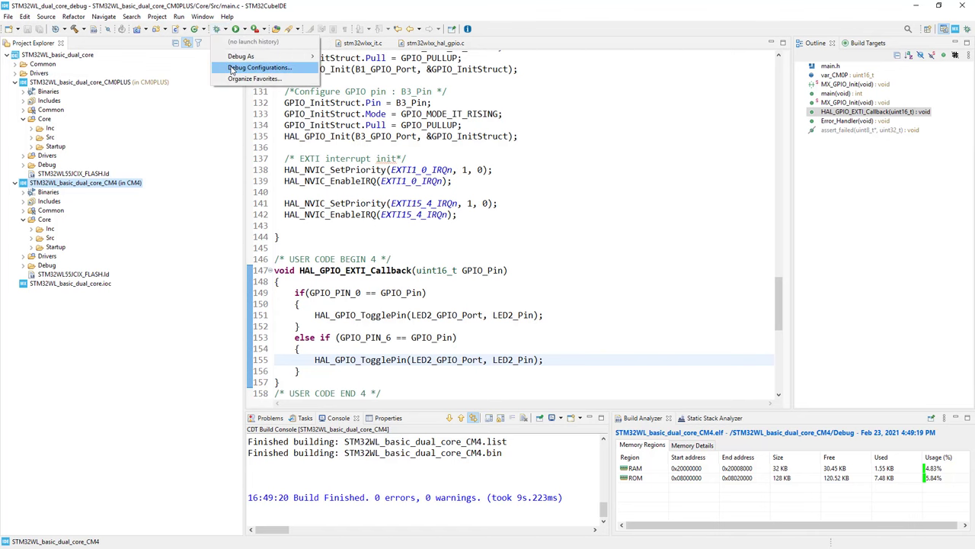
pyautogui.click(259, 67)
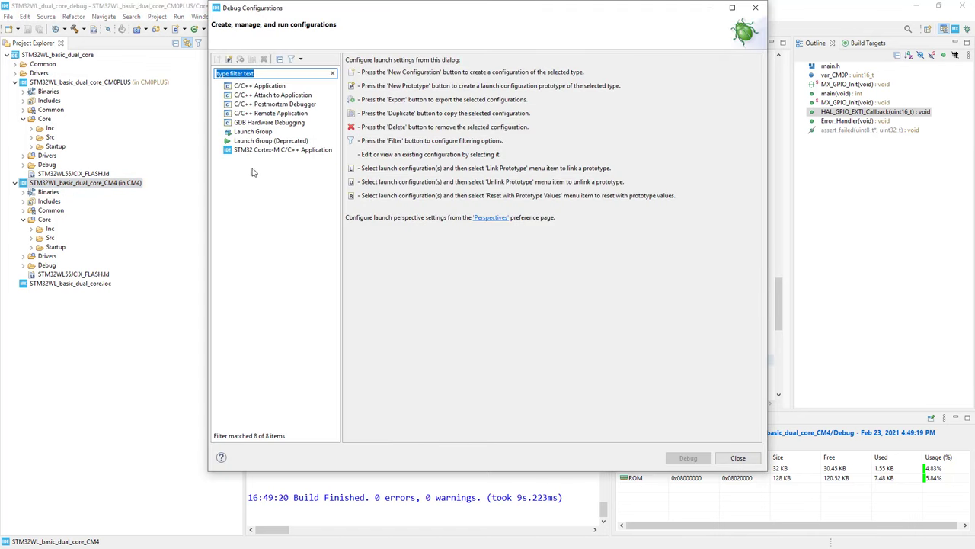
pyautogui.click(283, 150)
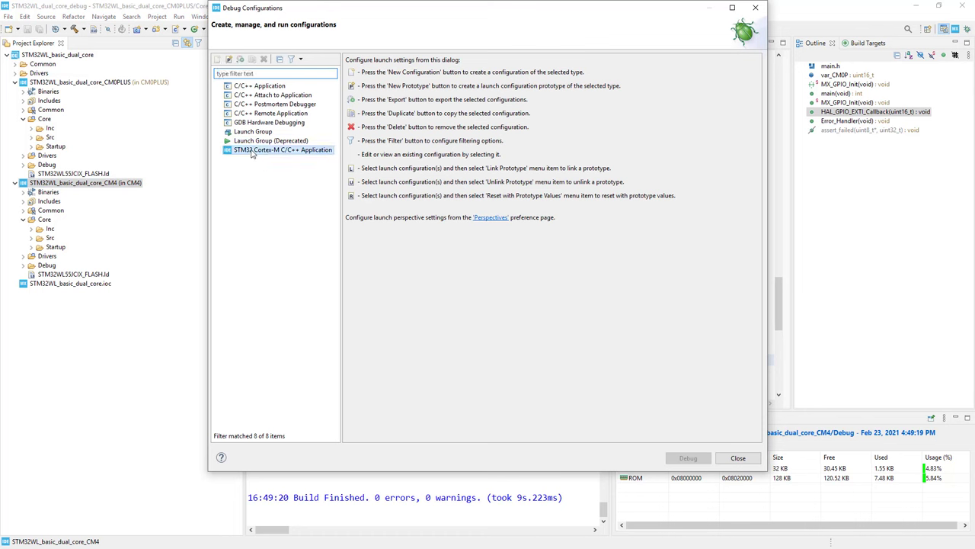
# Create a new CM4 configuration and enable Halt all cores and Signal halt events to other cores in Debugger settings.
pyautogui.click(282, 149)
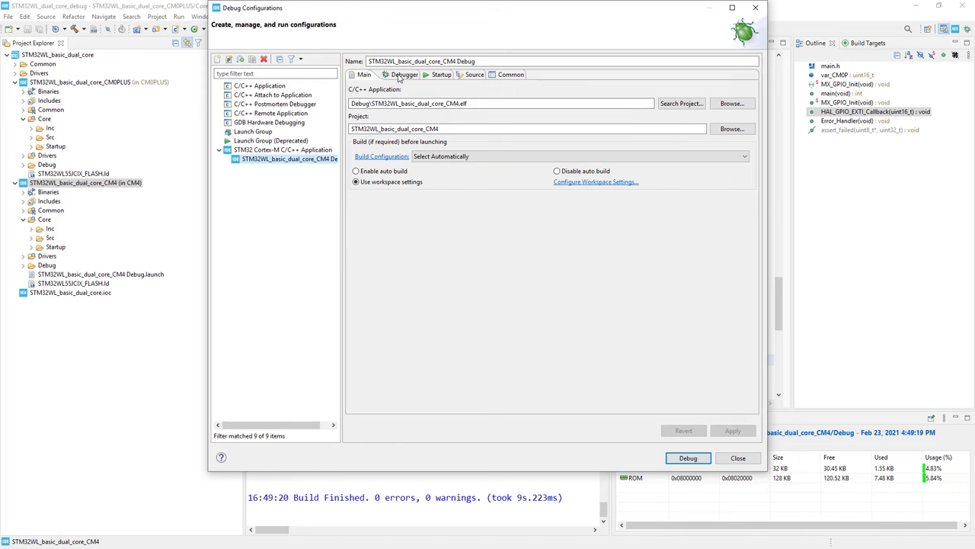
pyautogui.click(397, 73)
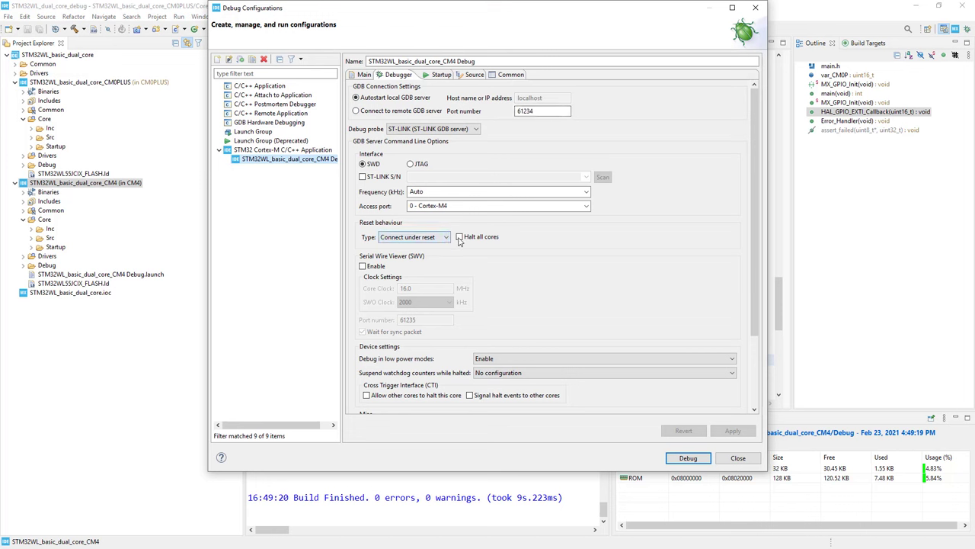
pyautogui.click(460, 236)
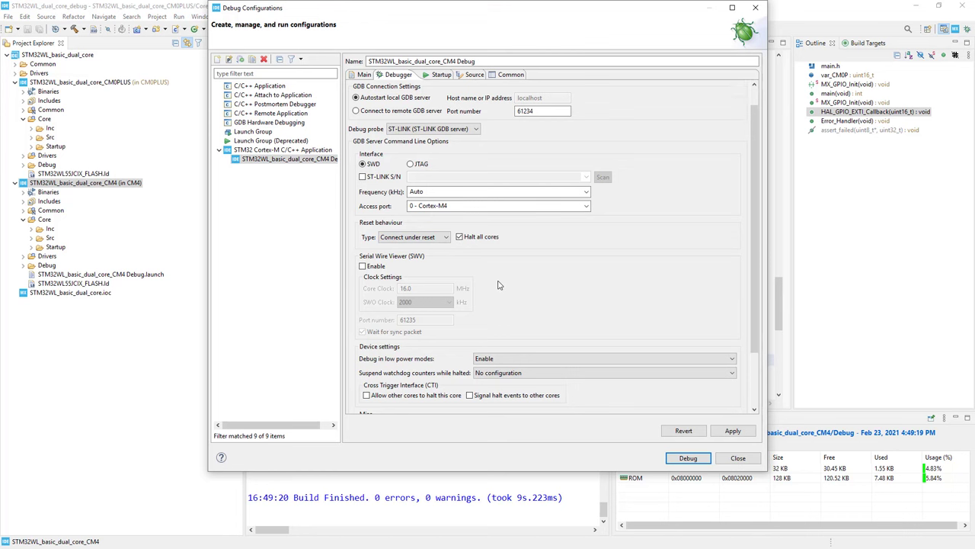
pyautogui.scroll(-3)
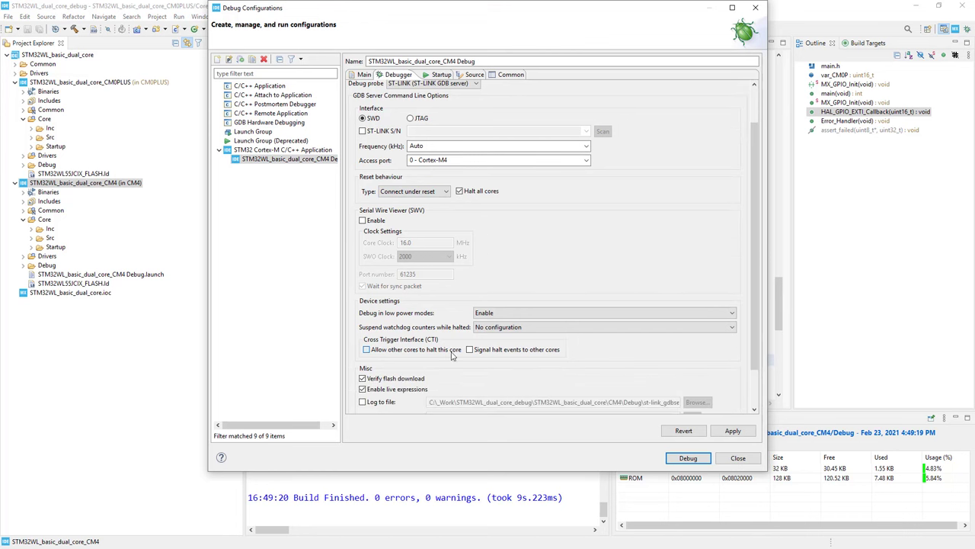
pyautogui.click(366, 349)
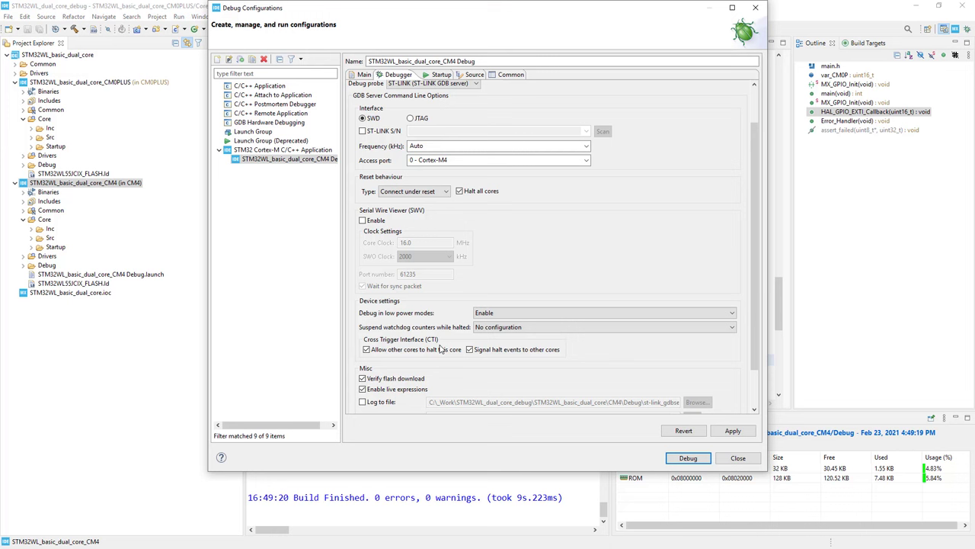
pyautogui.moveTo(468, 366)
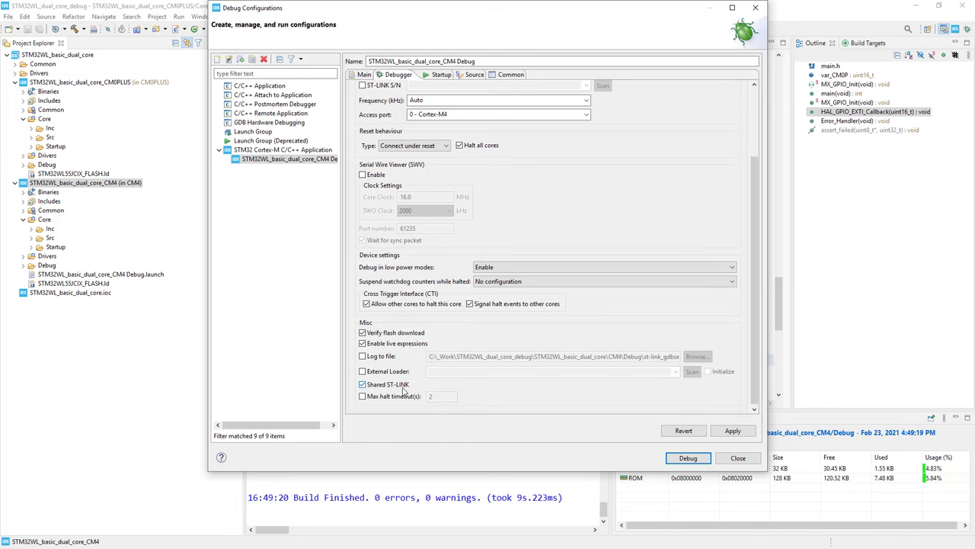
pyautogui.moveTo(402, 390)
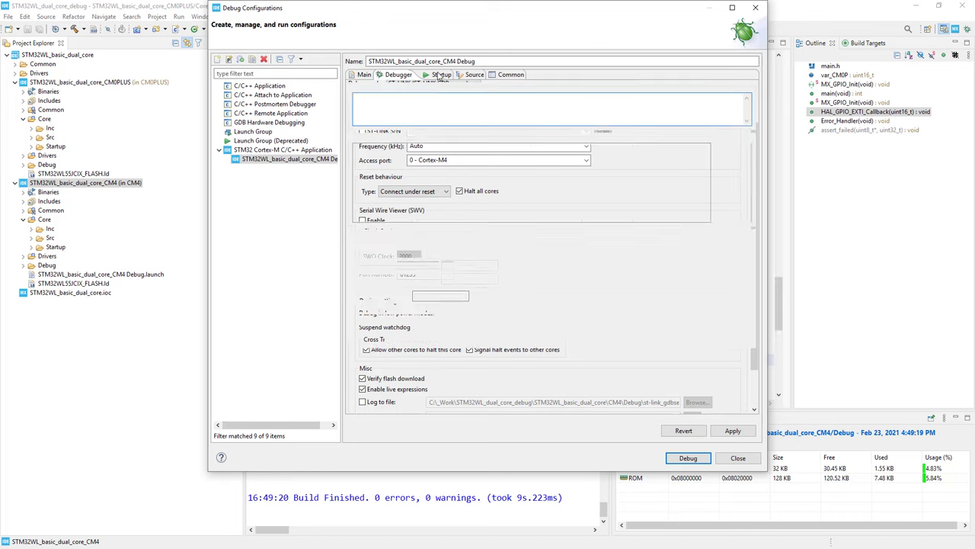
# In Startup, add the CM0PLUS project's Debug image to the load list without loading its symbols.
pyautogui.click(436, 74)
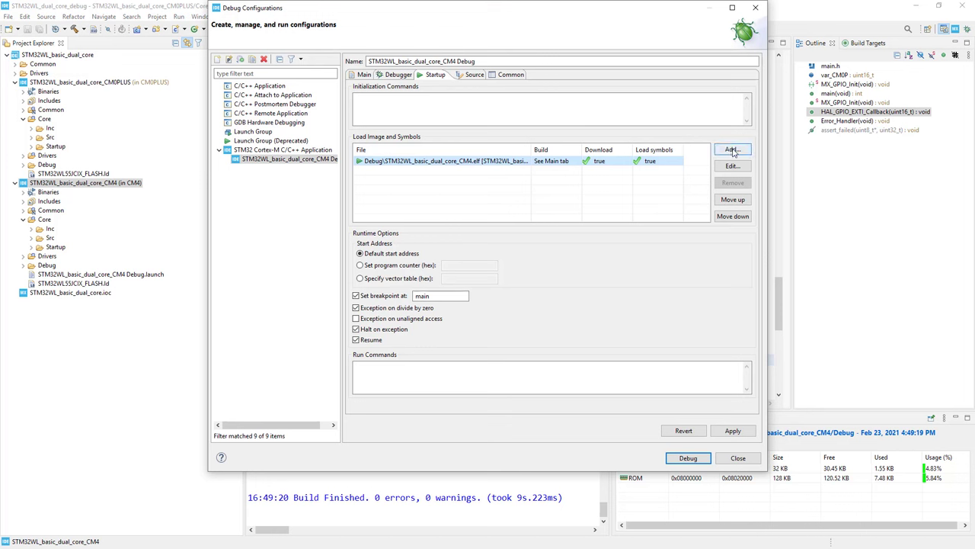
pyautogui.click(731, 149)
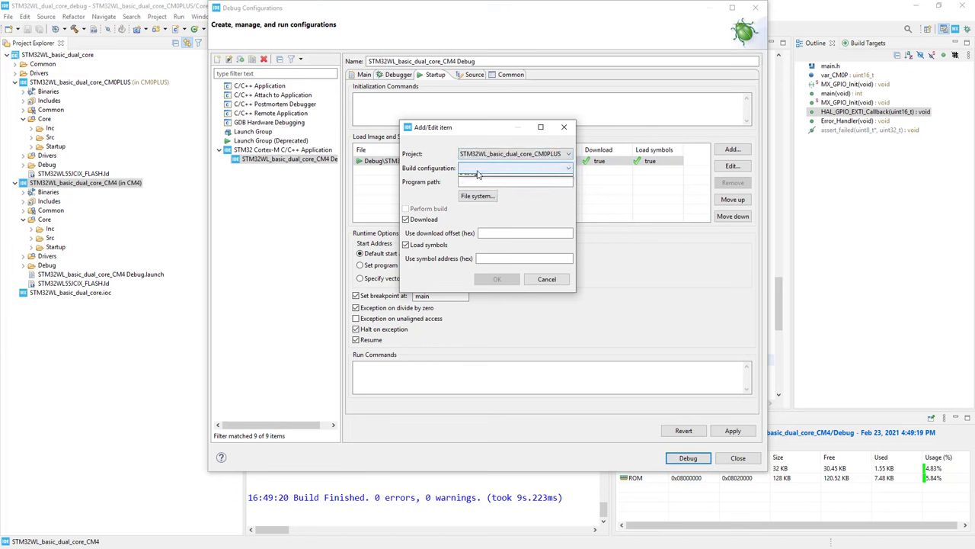
pyautogui.click(515, 167)
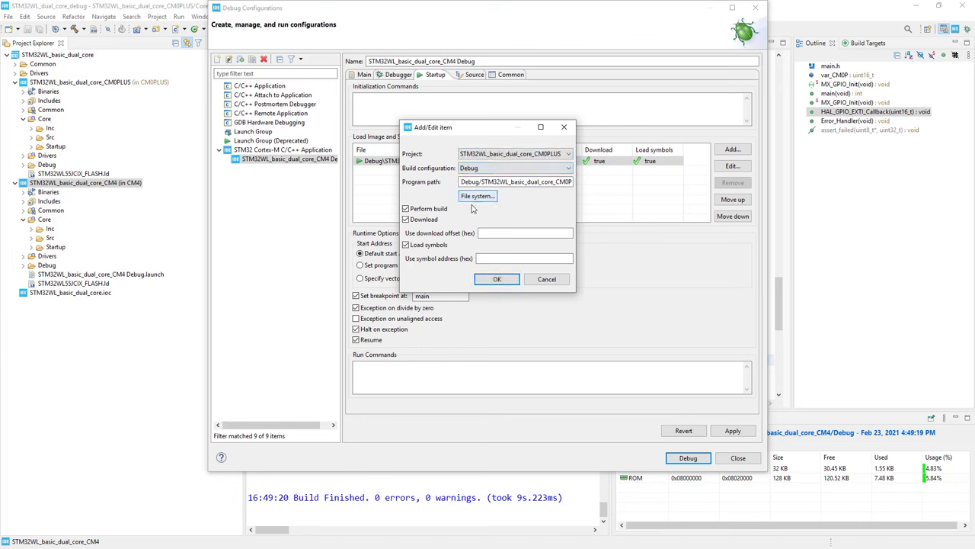
pyautogui.click(405, 243)
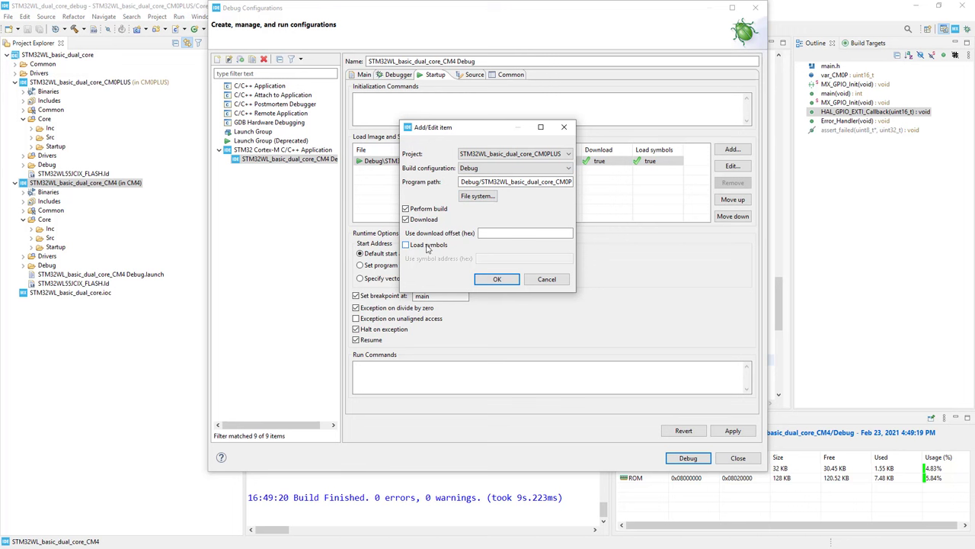
pyautogui.moveTo(433, 249)
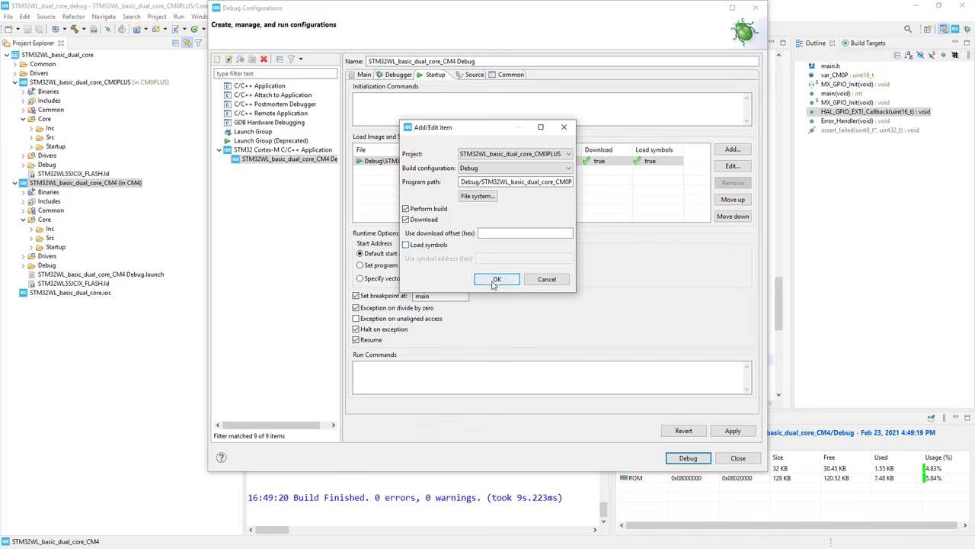
pyautogui.click(497, 279)
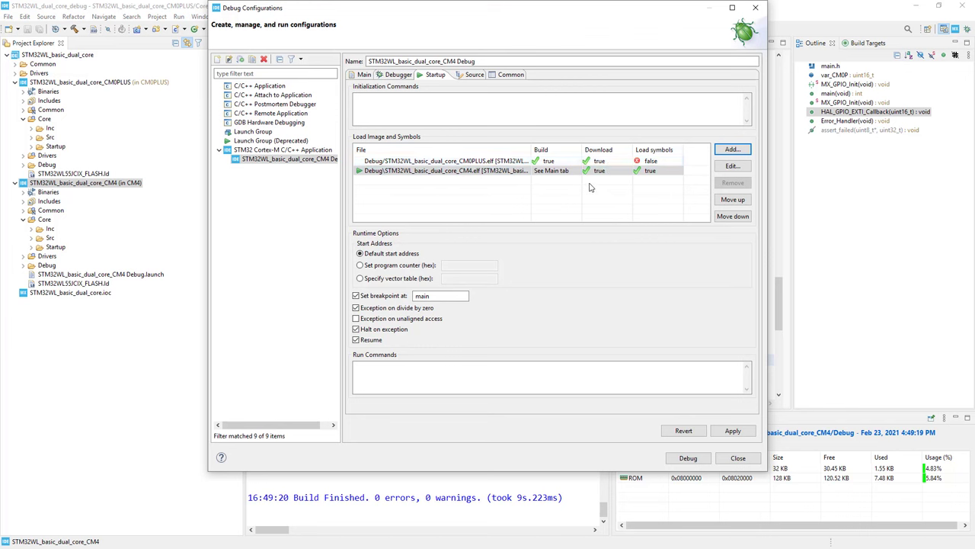
# Review the CM4 image entry in the load list and apply the configuration.
pyautogui.click(445, 171)
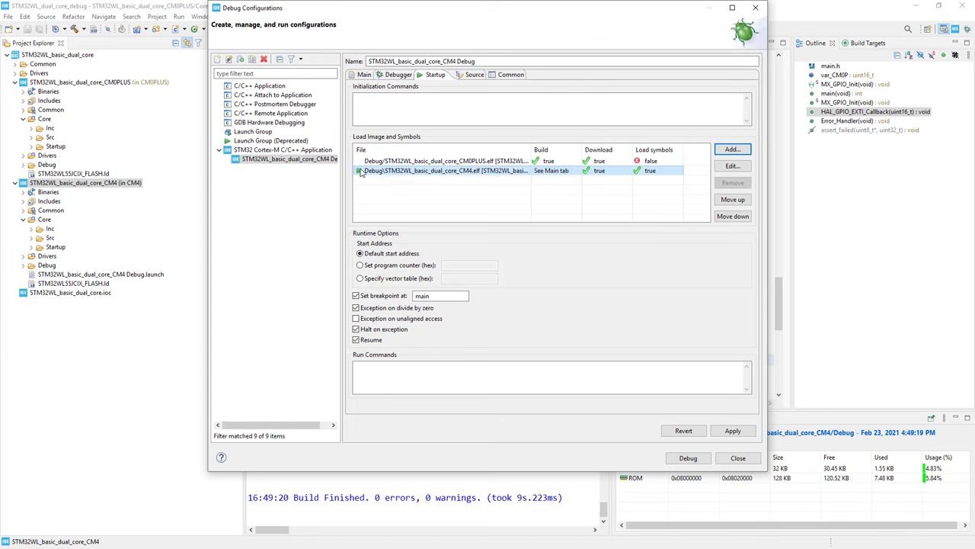
pyautogui.click(445, 171)
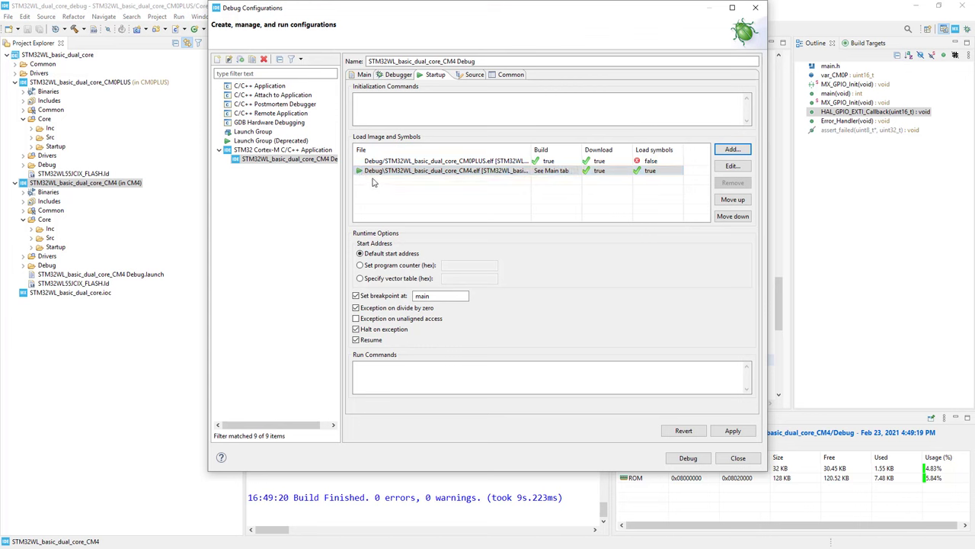
pyautogui.click(445, 171)
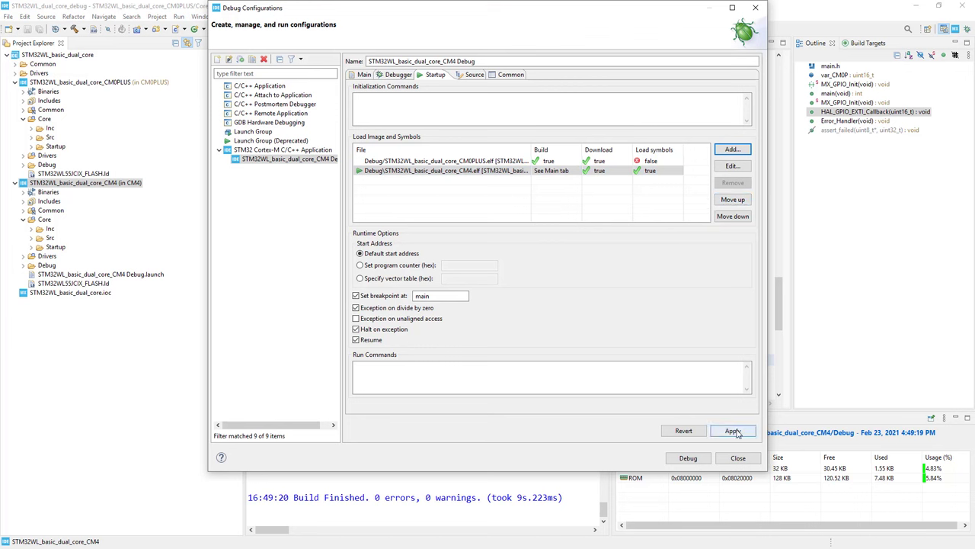
pyautogui.click(732, 430)
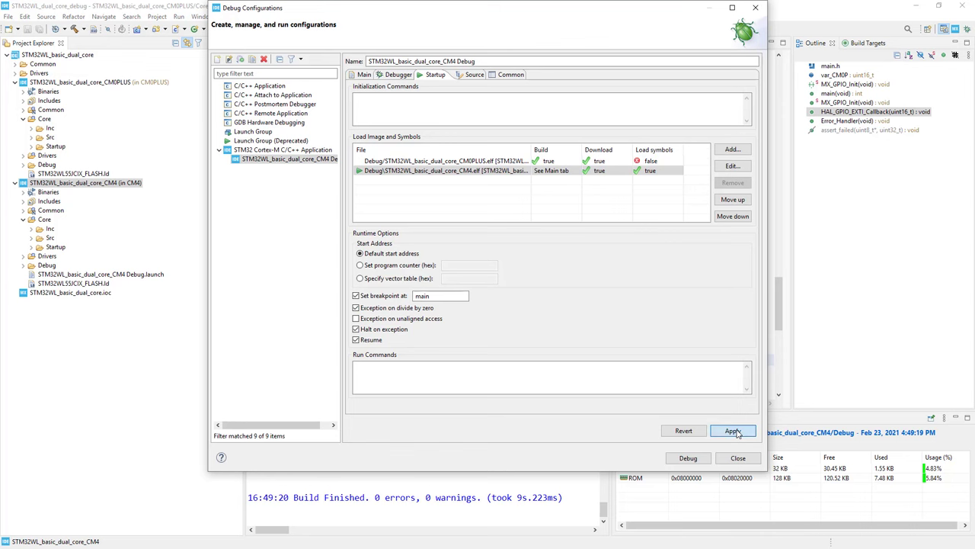
pyautogui.click(733, 429)
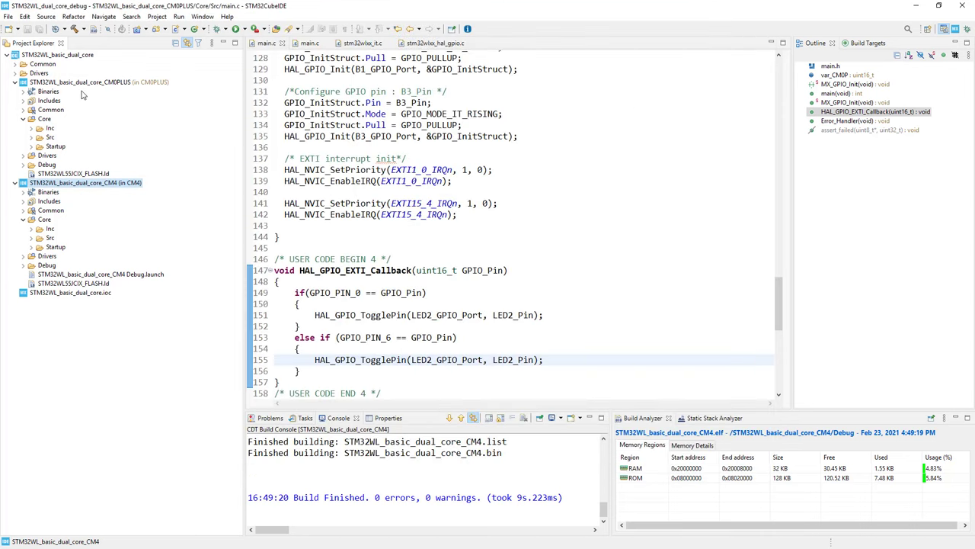
# Select the CM0PLUS project and create a new STM32 Cortex-M C/C++ Application debug configuration for it.
pyautogui.click(88, 82)
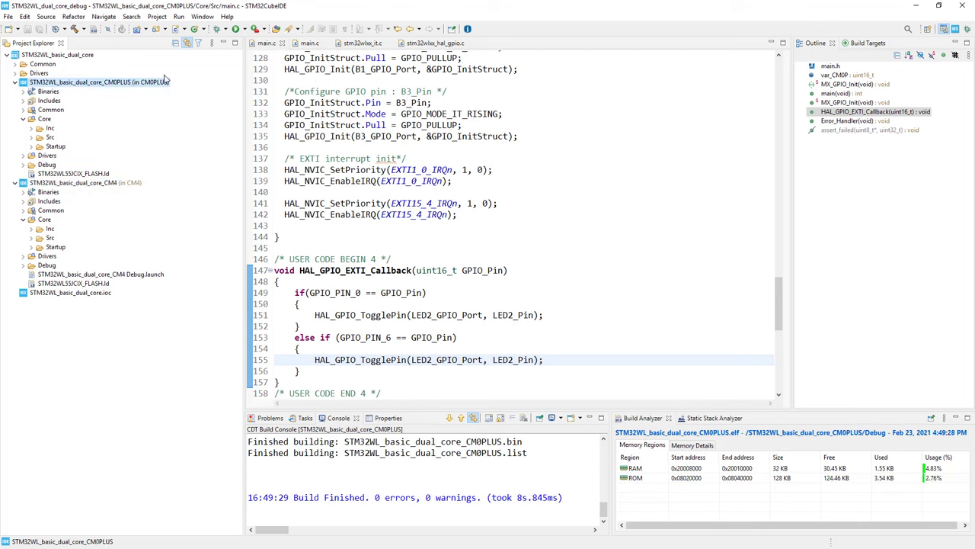
pyautogui.moveTo(220, 29)
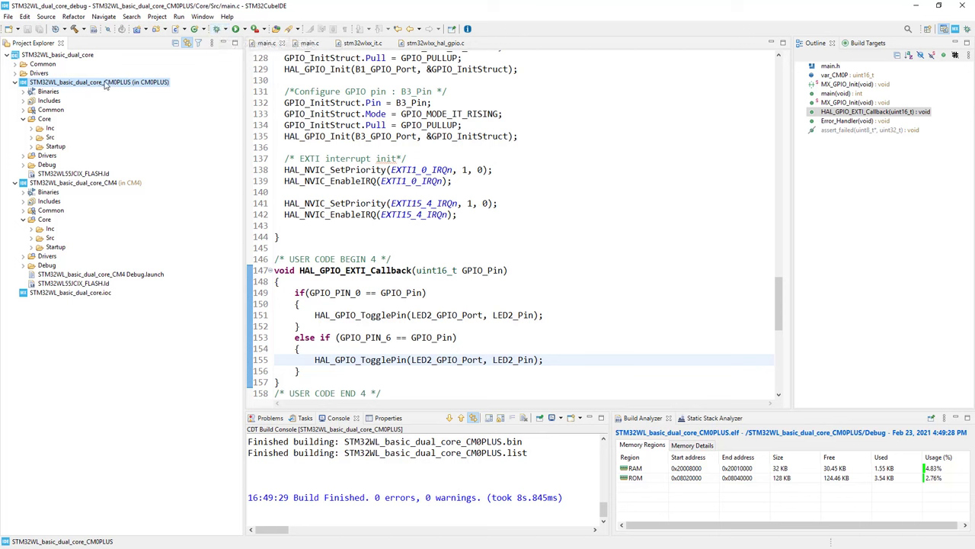
pyautogui.moveTo(224, 29)
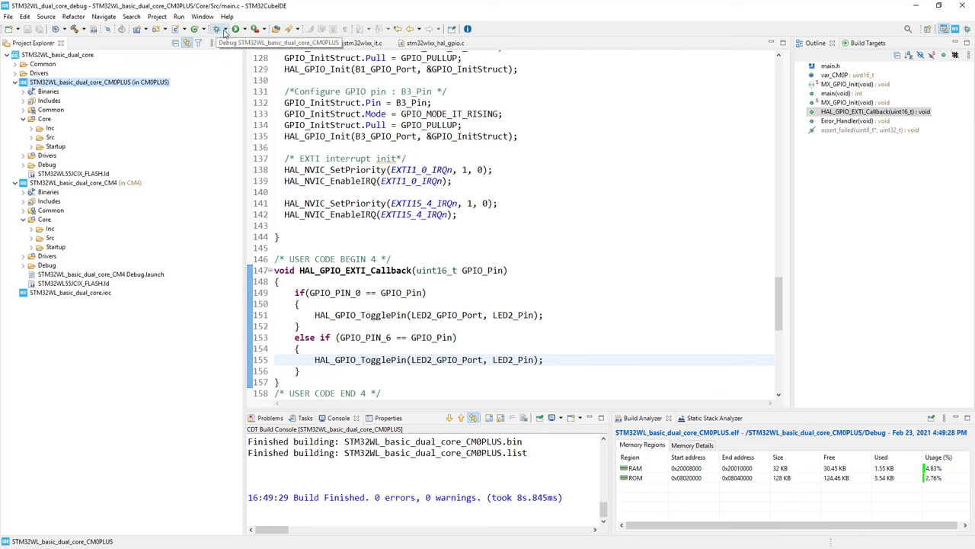
pyautogui.click(225, 29)
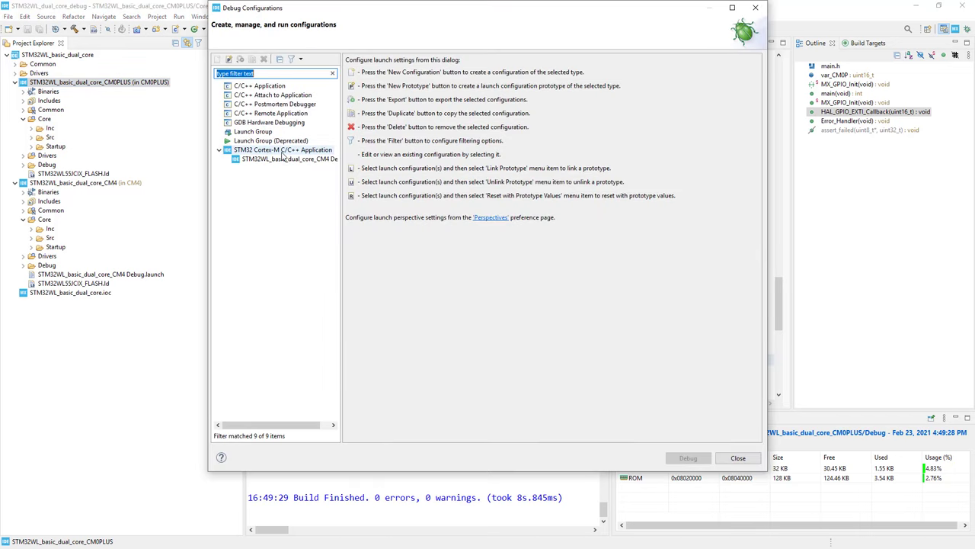
pyautogui.click(281, 149)
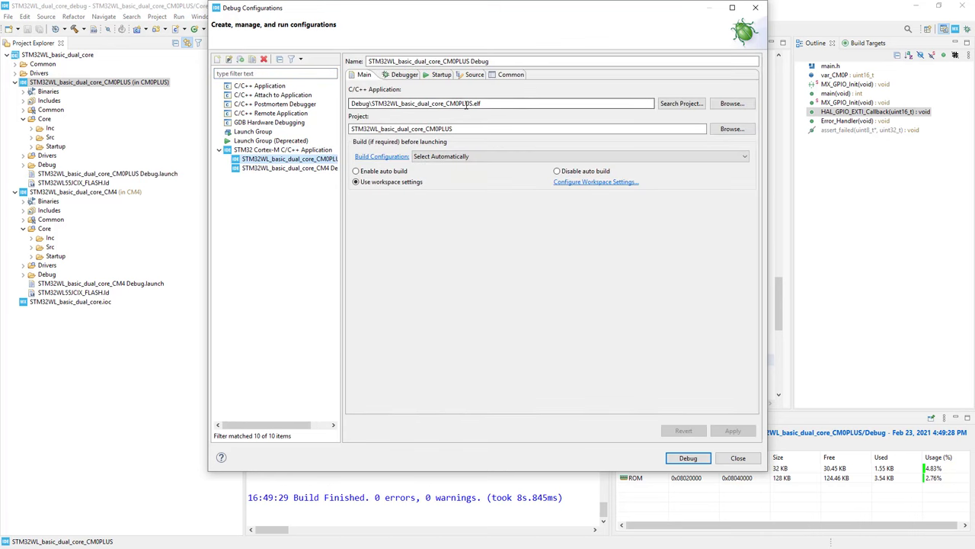
pyautogui.click(488, 104)
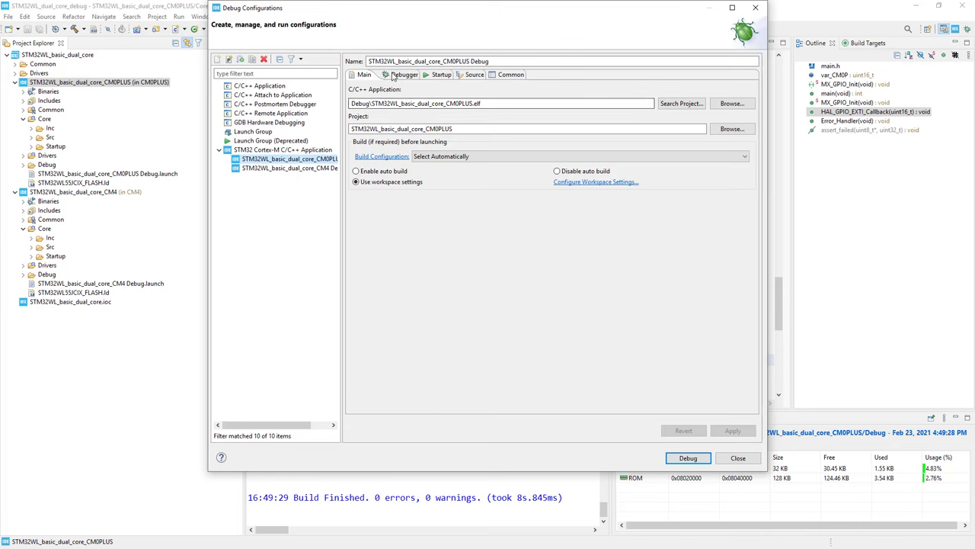
# Set the GDB port to 61237, reset behaviour None, enable cross-core halt signalling and shared ST-LINK, then apply.
pyautogui.click(399, 73)
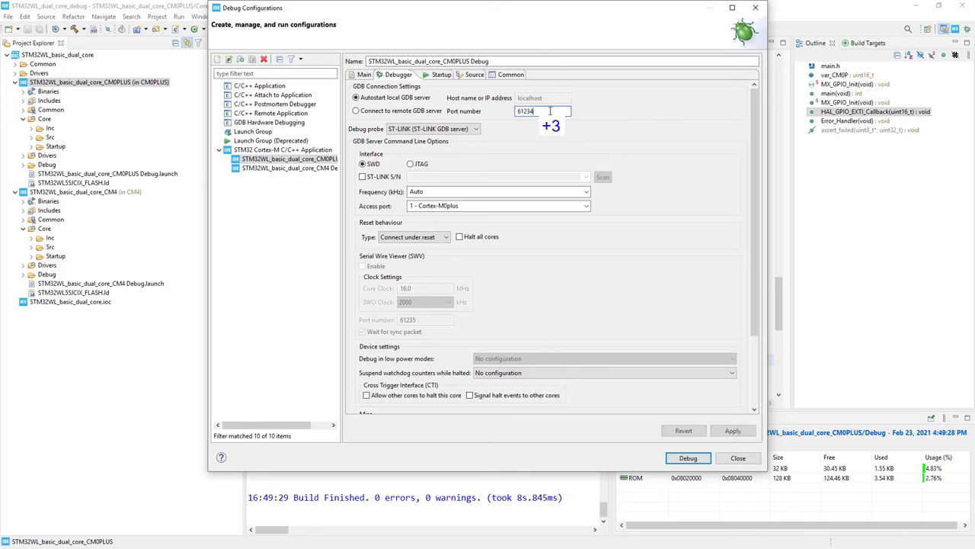
pyautogui.press('BackSpace')
pyautogui.write('7')
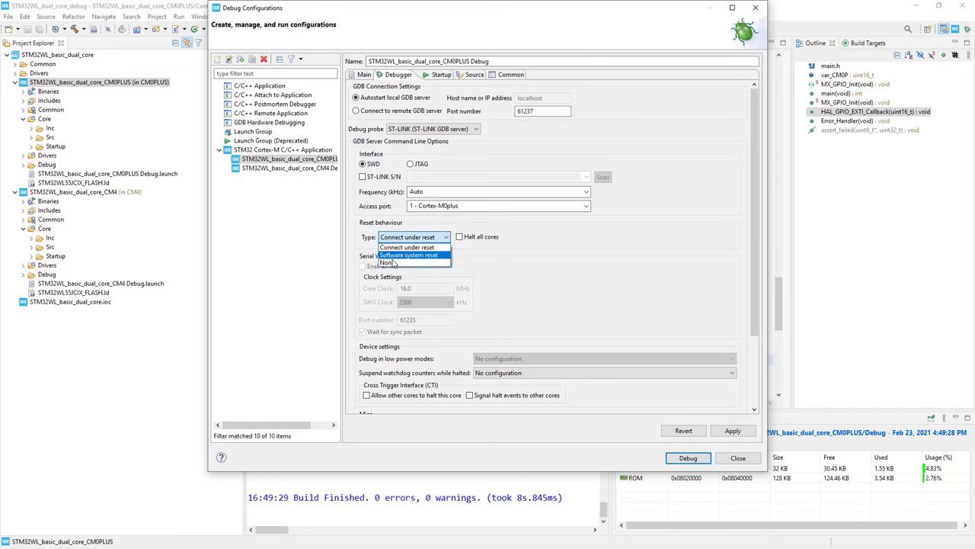
pyautogui.click(387, 262)
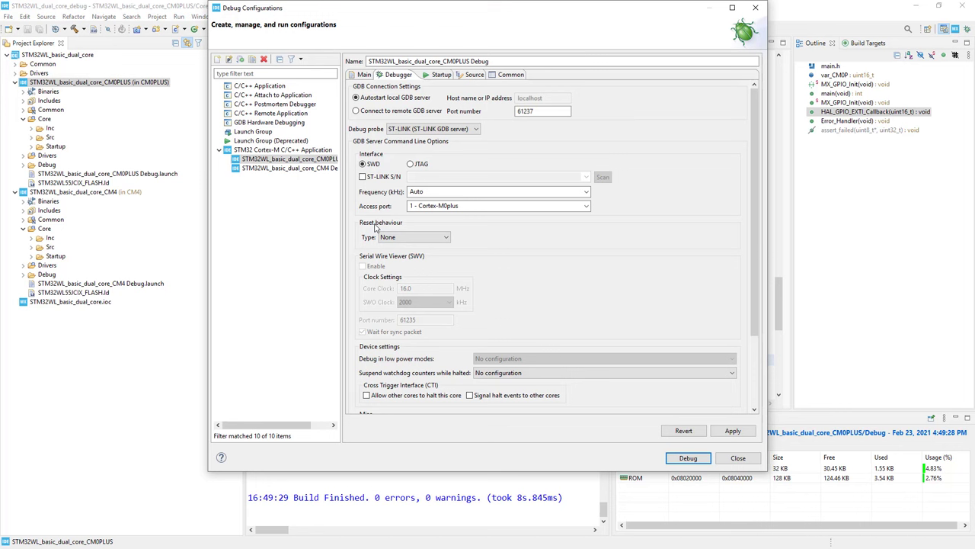
pyautogui.moveTo(476, 296)
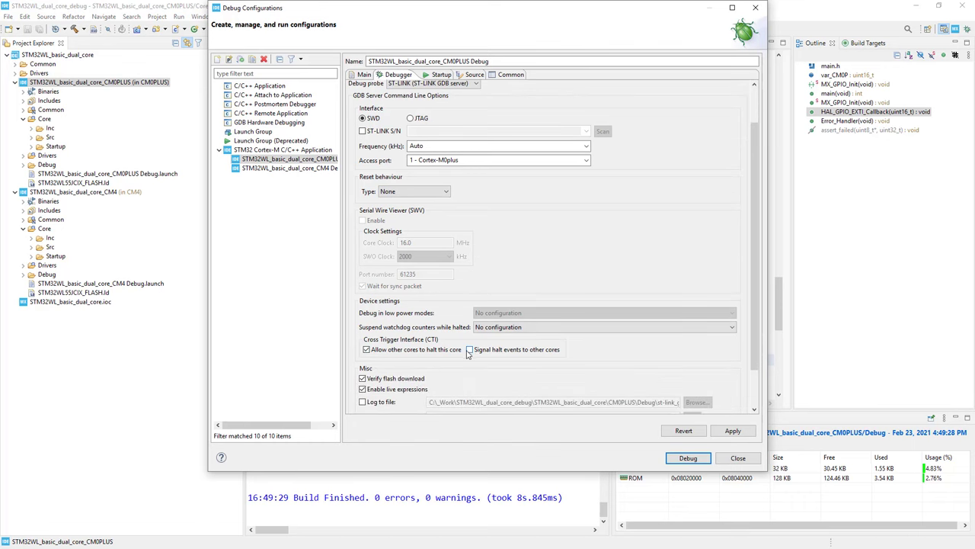
pyautogui.click(469, 349)
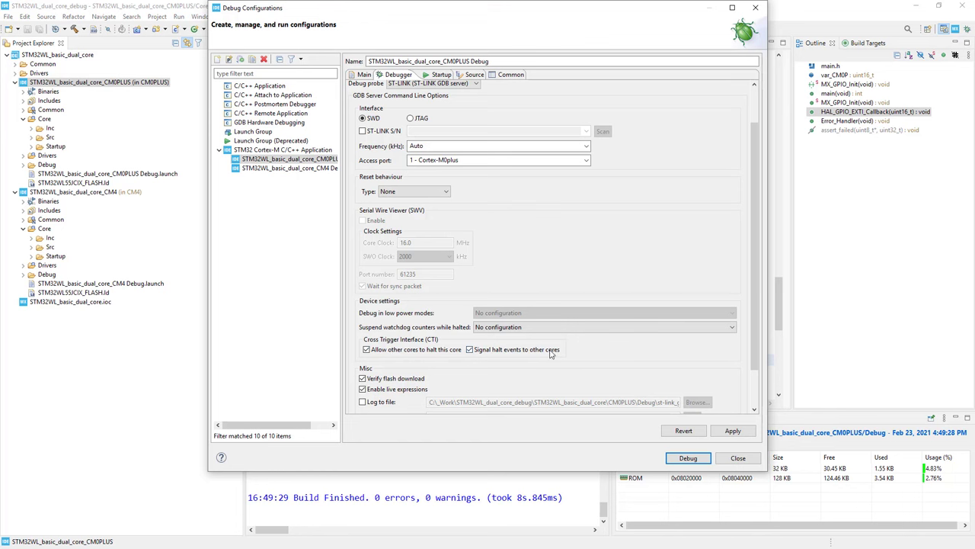
pyautogui.scroll(-3)
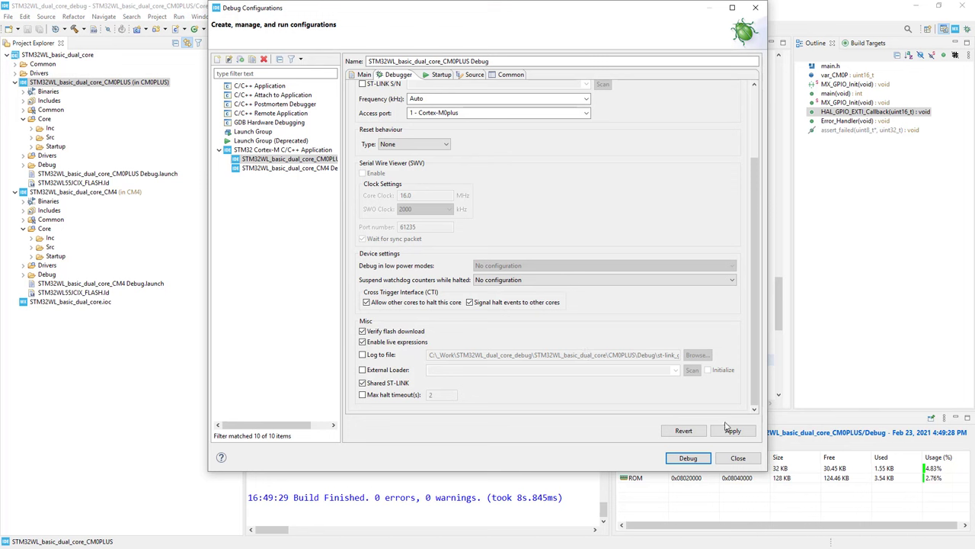
pyautogui.click(732, 430)
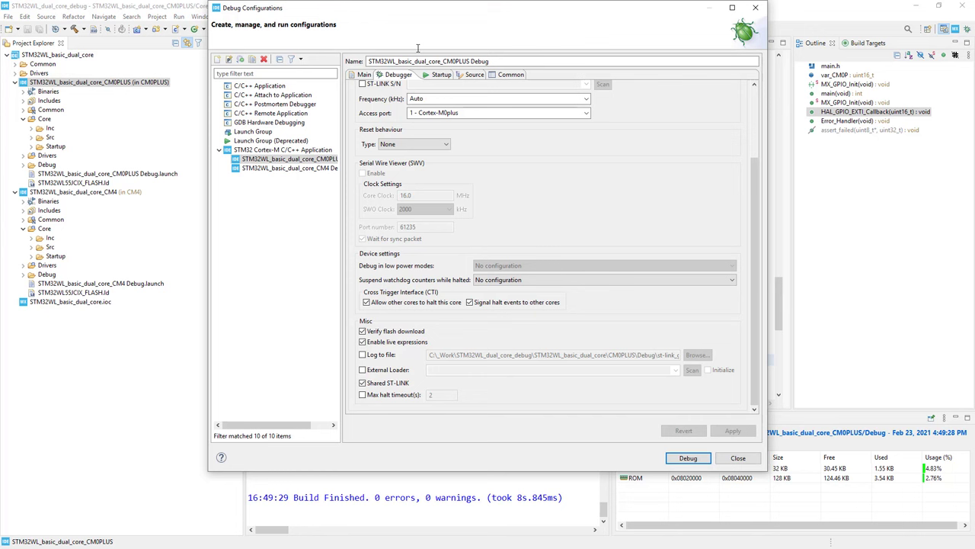
# Edit the CM0PLUS load entry to skip Download and keep Load symbols, confirm, and close the configurations manager.
pyautogui.click(436, 73)
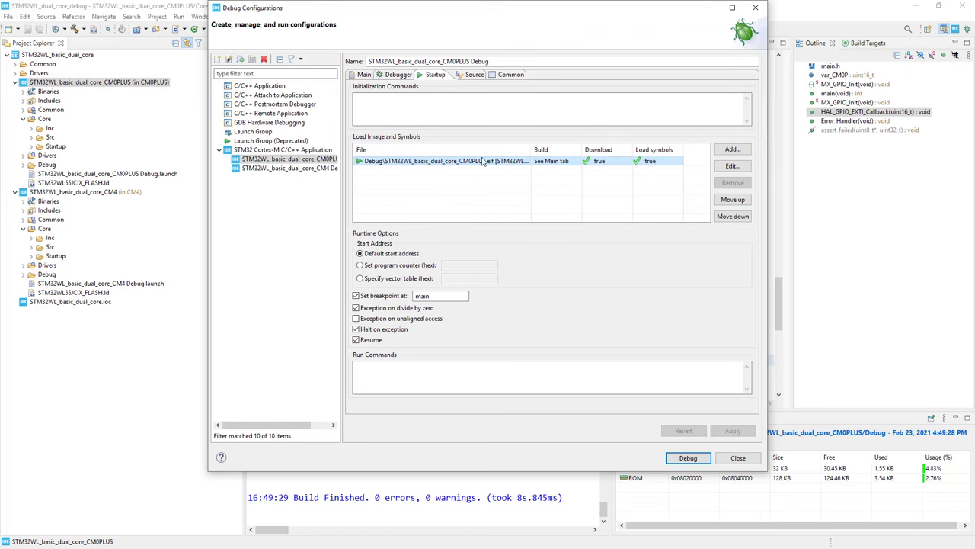
pyautogui.doubleClick(445, 162)
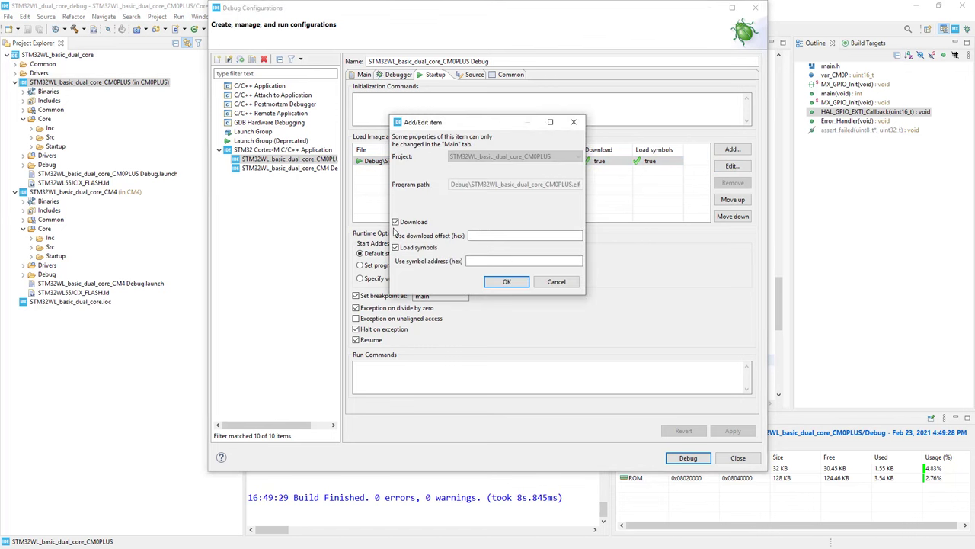
pyautogui.click(396, 221)
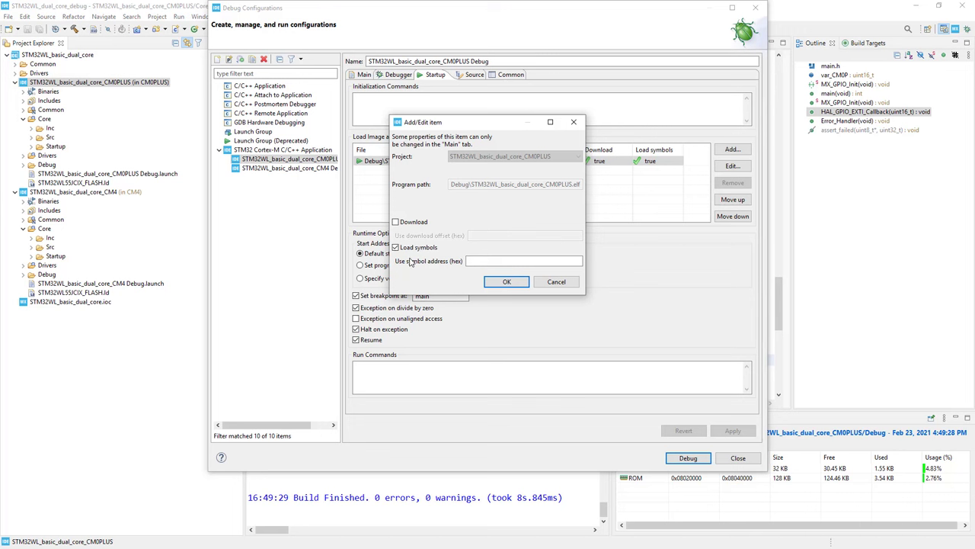
pyautogui.click(396, 247)
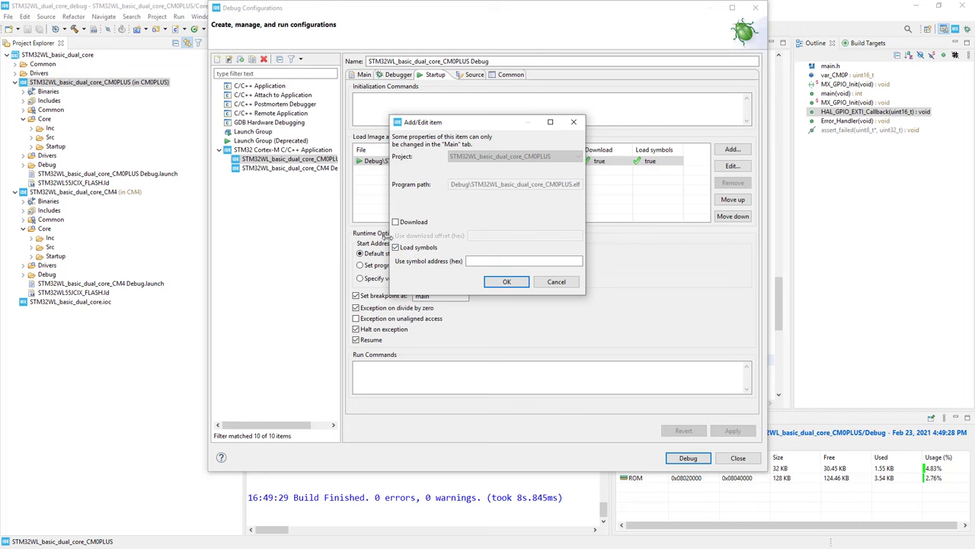
pyautogui.moveTo(73, 198)
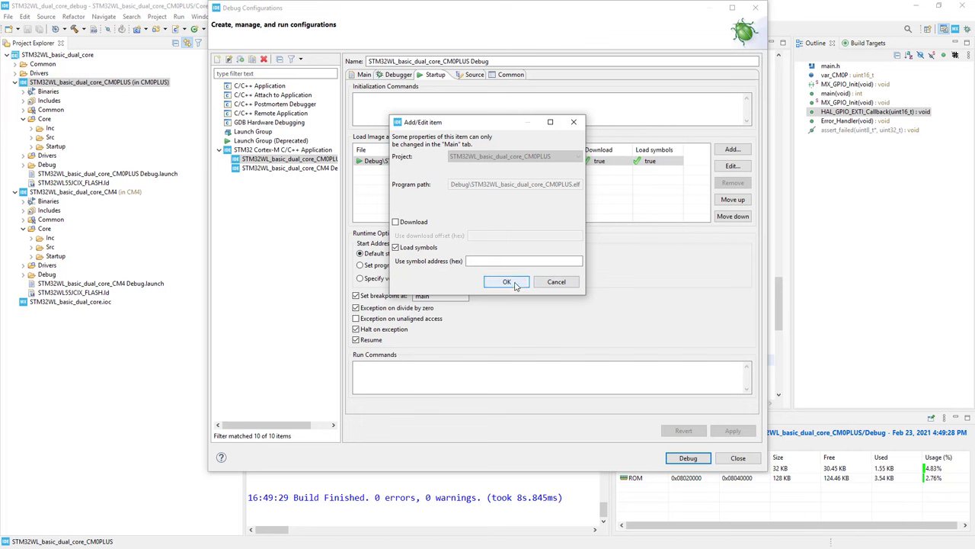
pyautogui.click(506, 280)
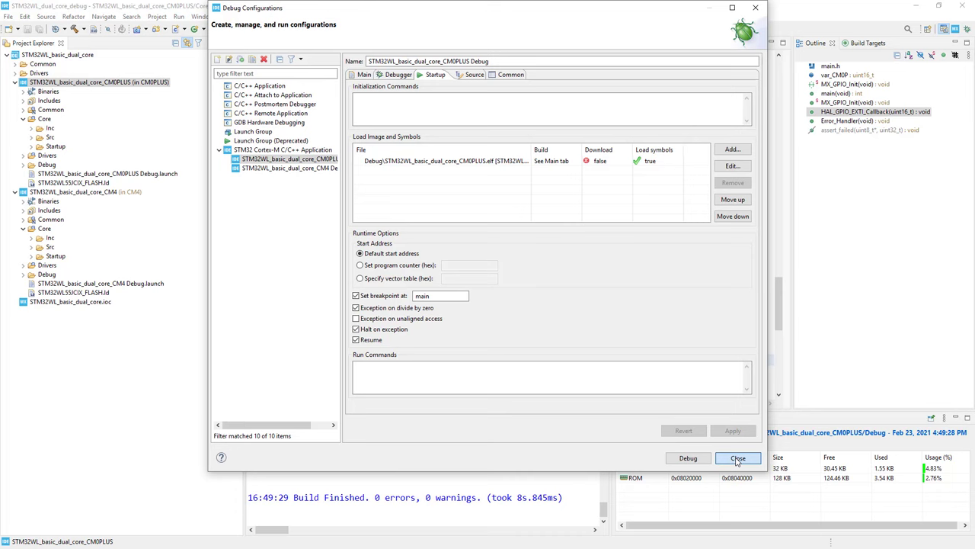
pyautogui.click(737, 457)
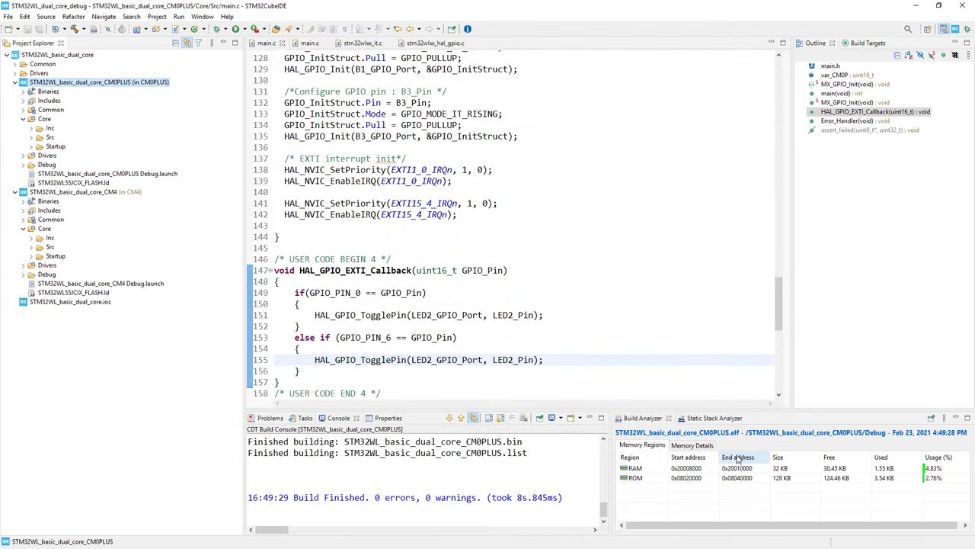